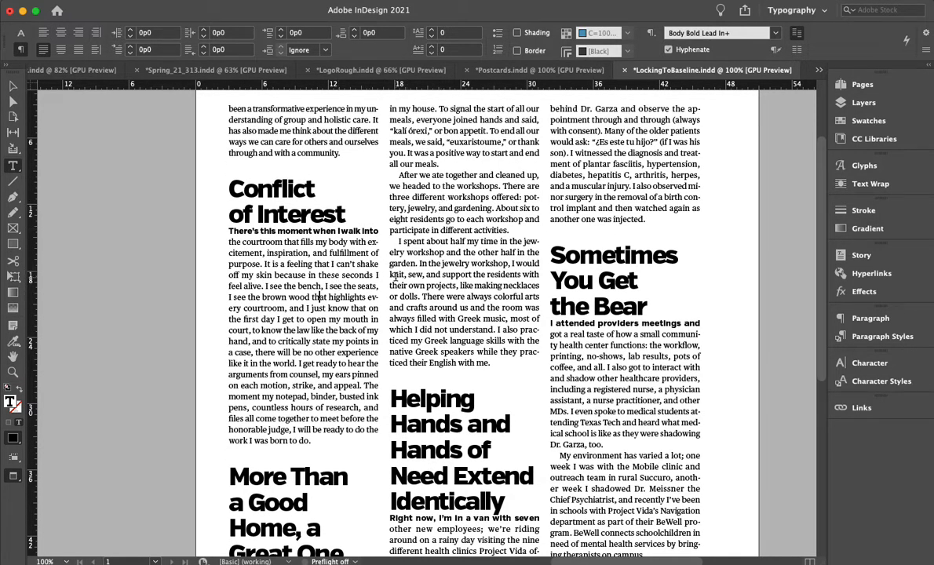
Step: Switch to Postcards.indd and scroll to the student photo with its caption and article text
{"action": "scroll", "scroll_direction": "down", "scroll_amount": 3}
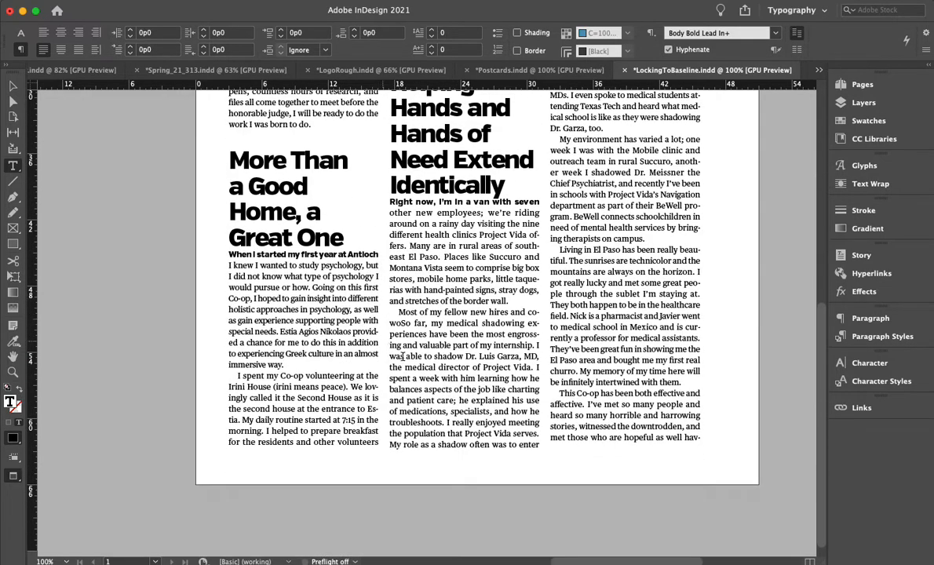
{"action": "mouse_move", "coordinate": [358, 430]}
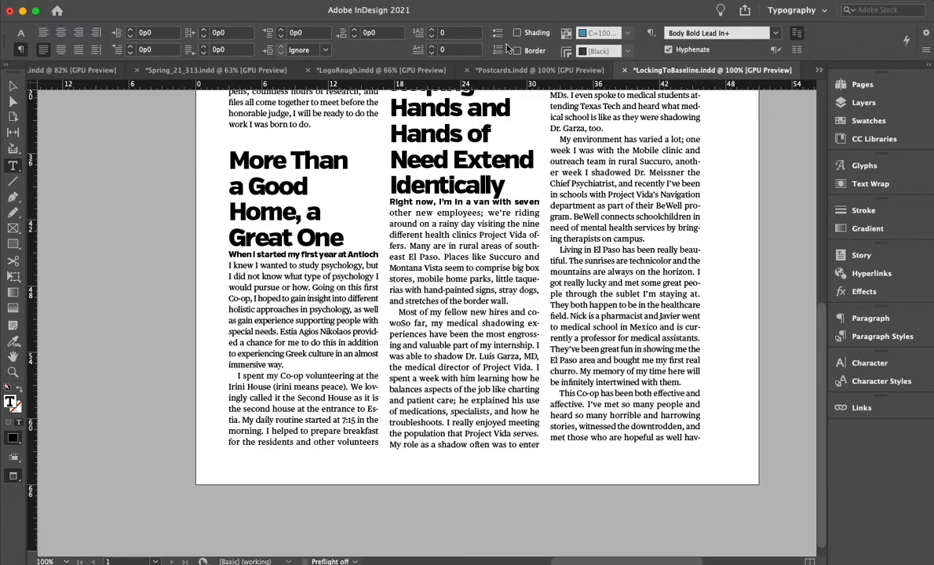
{"action": "left_click", "coordinate": [515, 69]}
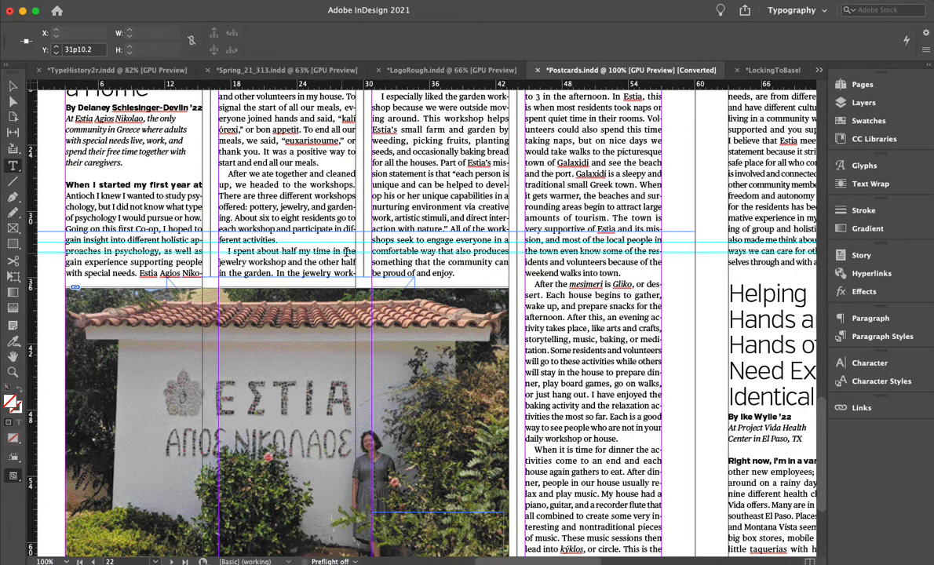
{"action": "mouse_move", "coordinate": [679, 240]}
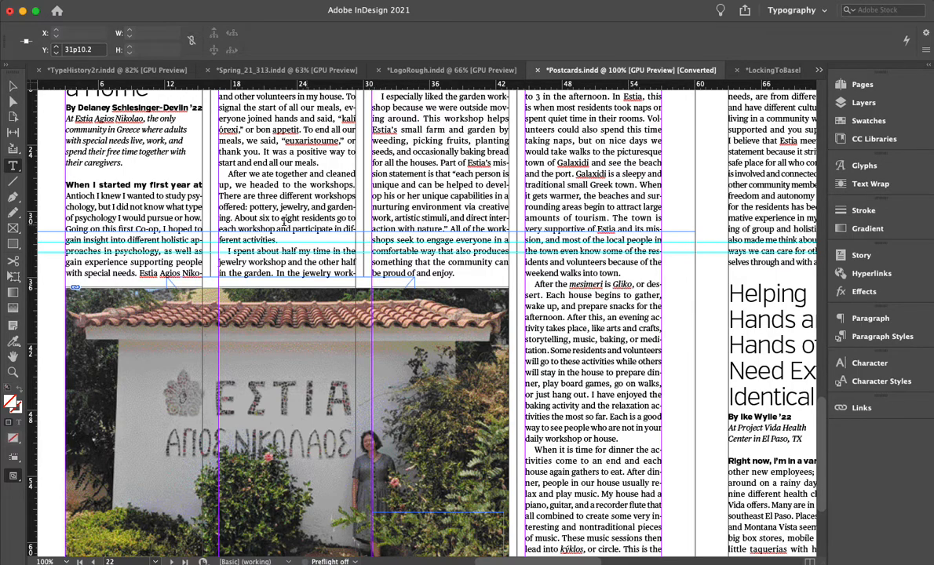
{"action": "scroll", "scroll_direction": "down", "scroll_amount": 3}
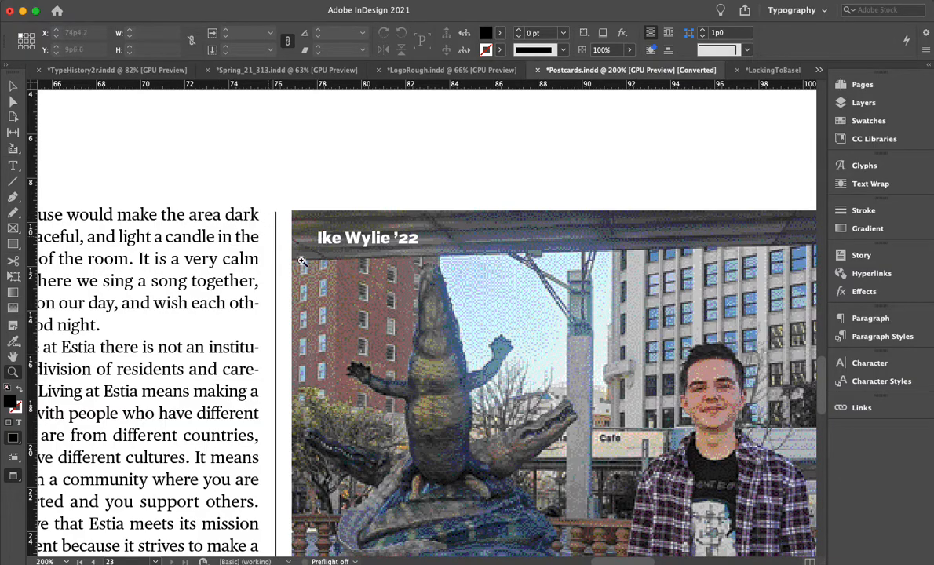
{"action": "scroll", "scroll_direction": "down", "scroll_amount": 3}
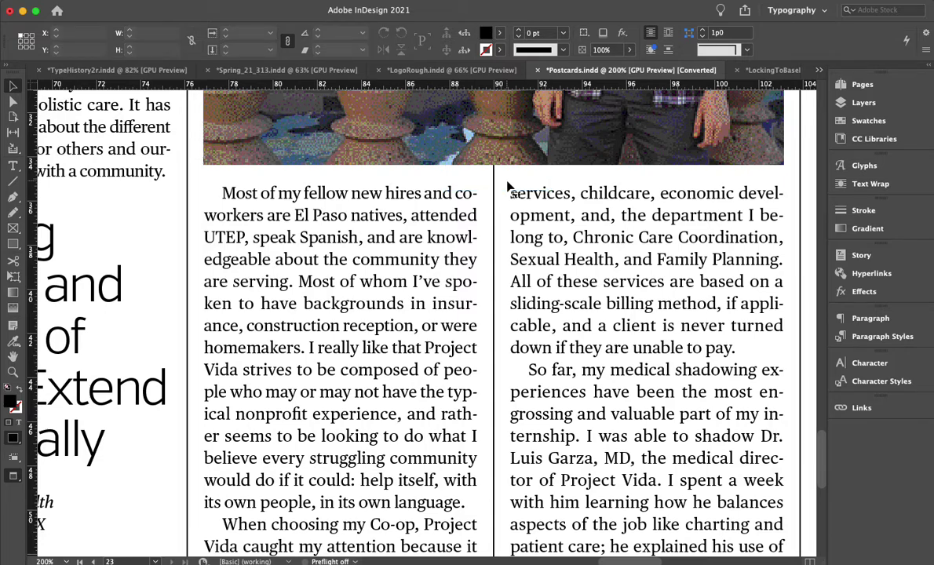
{"action": "left_click", "coordinate": [427, 377]}
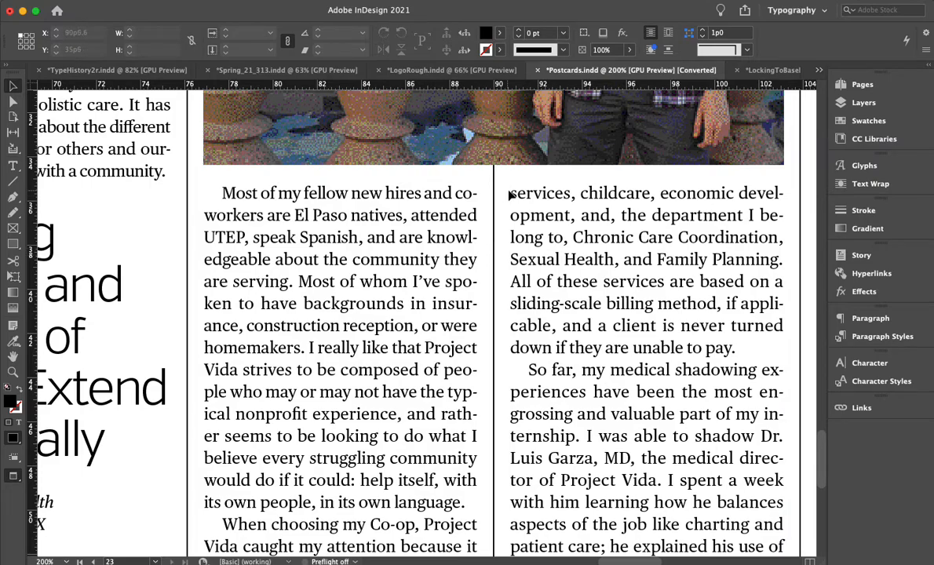
{"action": "scroll", "scroll_direction": "left", "scroll_amount": 3}
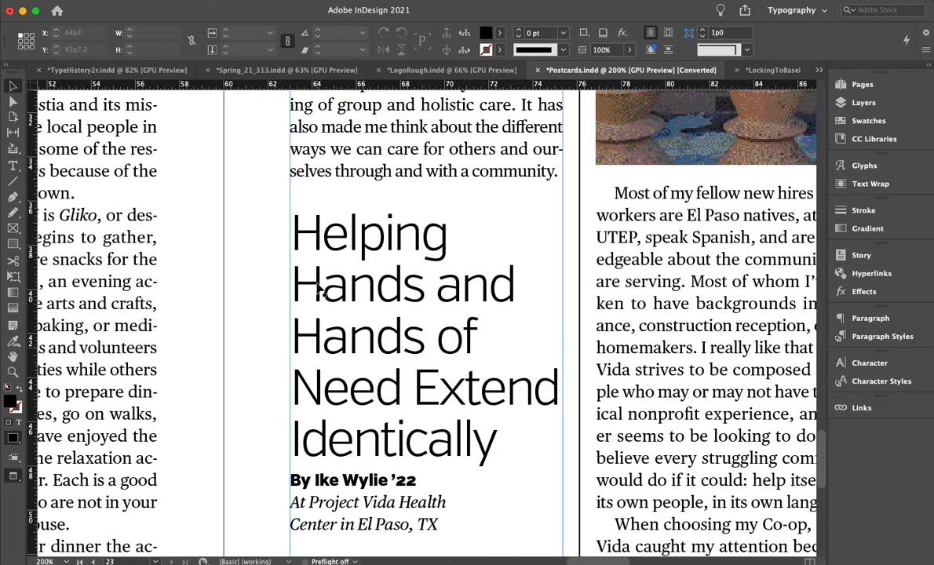
{"action": "scroll", "scroll_direction": "down", "scroll_amount": 3}
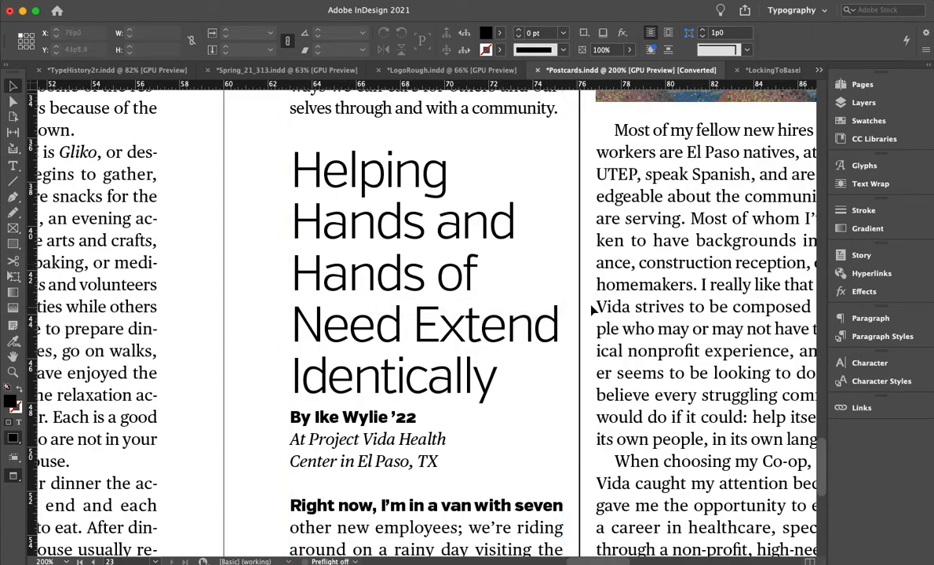
{"action": "mouse_move", "coordinate": [267, 260]}
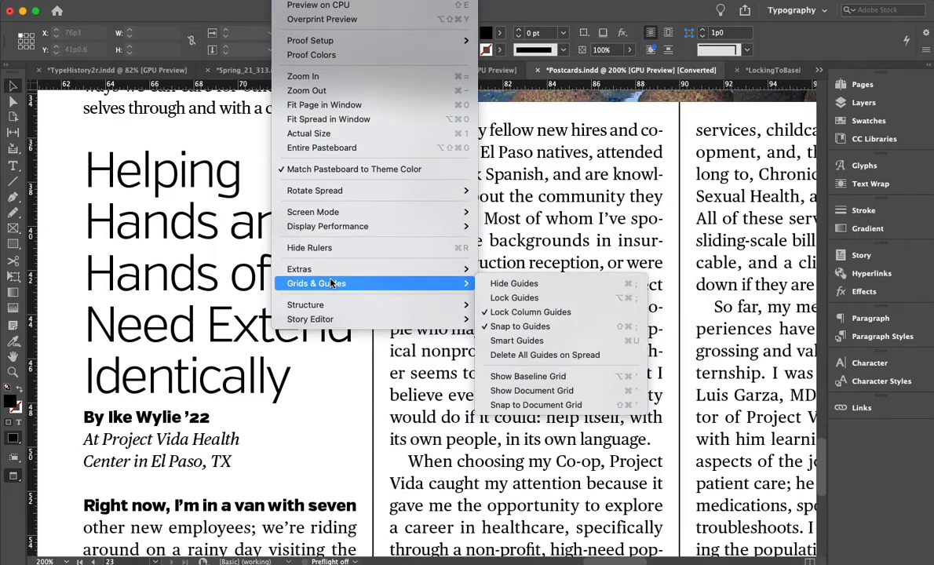
{"action": "mouse_move", "coordinate": [542, 299]}
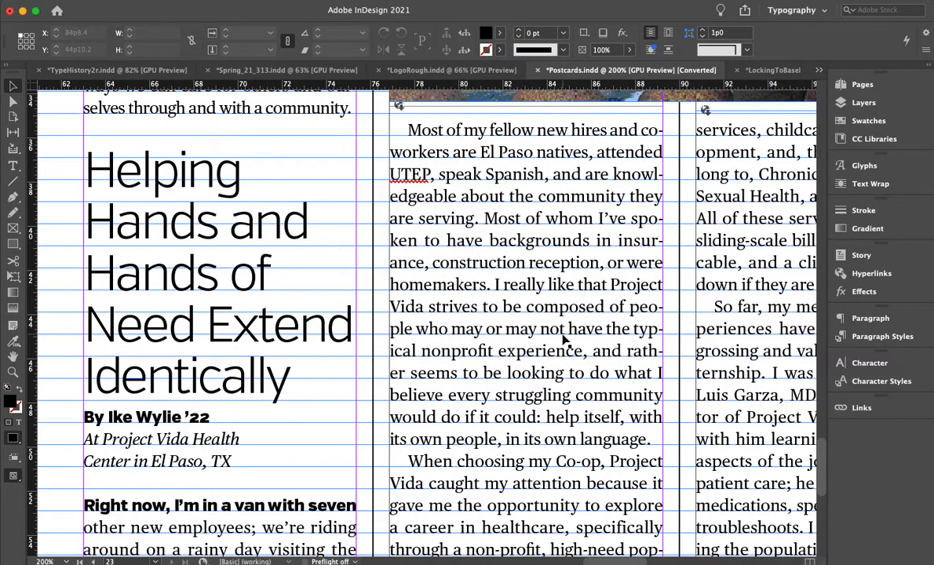
Step: Scroll to the bottom of the Postcards page and inspect the text frames against the baseline grid
{"action": "scroll", "scroll_direction": "down", "scroll_amount": 3}
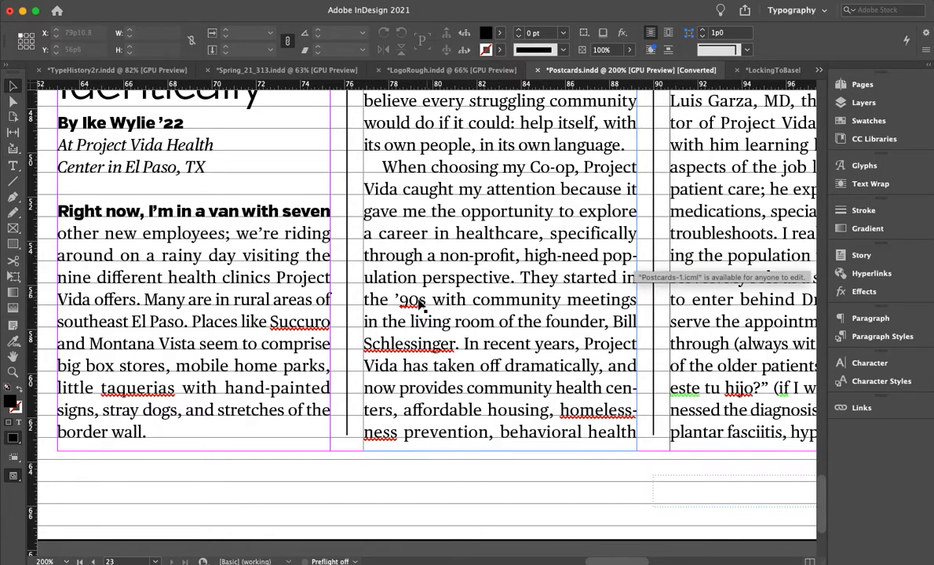
{"action": "scroll", "scroll_direction": "right", "scroll_amount": 3}
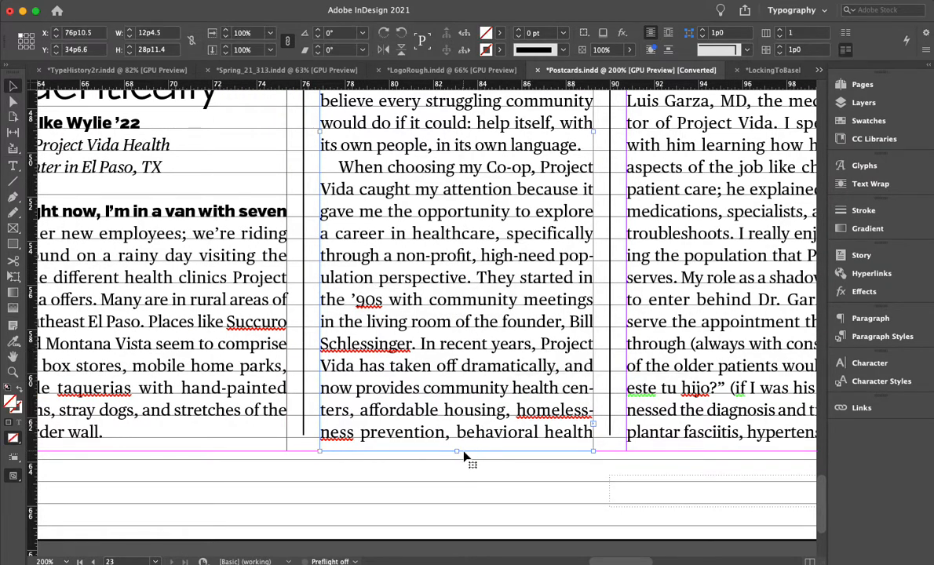
{"action": "left_click_drag", "start_coordinate": [457, 452], "coordinate": [486, 439]}
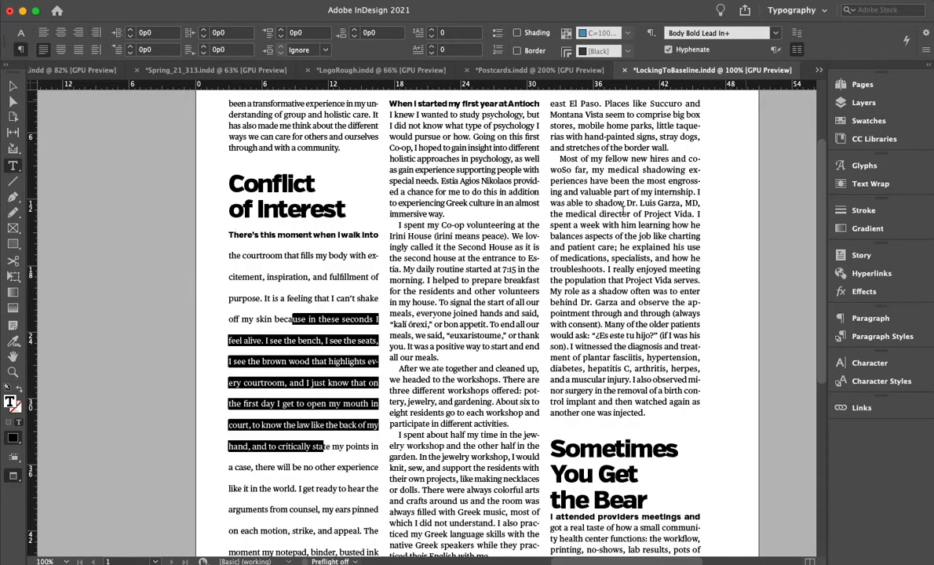
{"action": "mouse_move", "coordinate": [826, 325]}
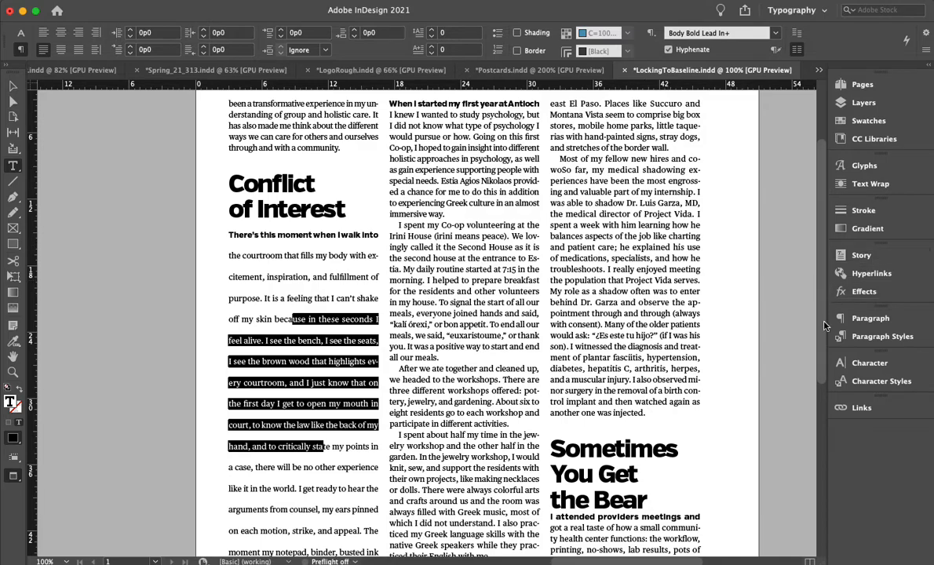
{"action": "mouse_move", "coordinate": [873, 336]}
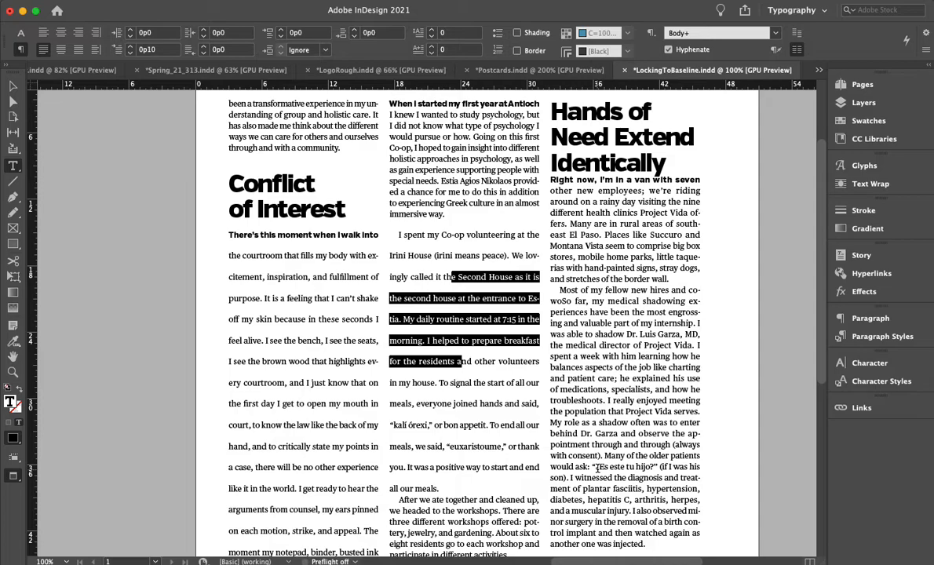
{"action": "mouse_move", "coordinate": [572, 355]}
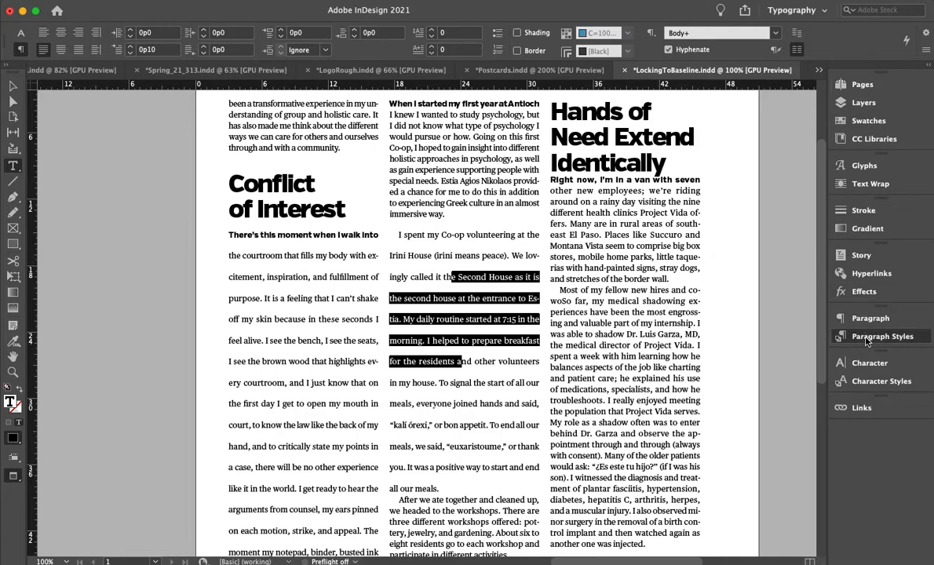
Step: Show the Paragraph Styles panel with Body+ current and its panel menu
{"action": "left_click", "coordinate": [880, 336]}
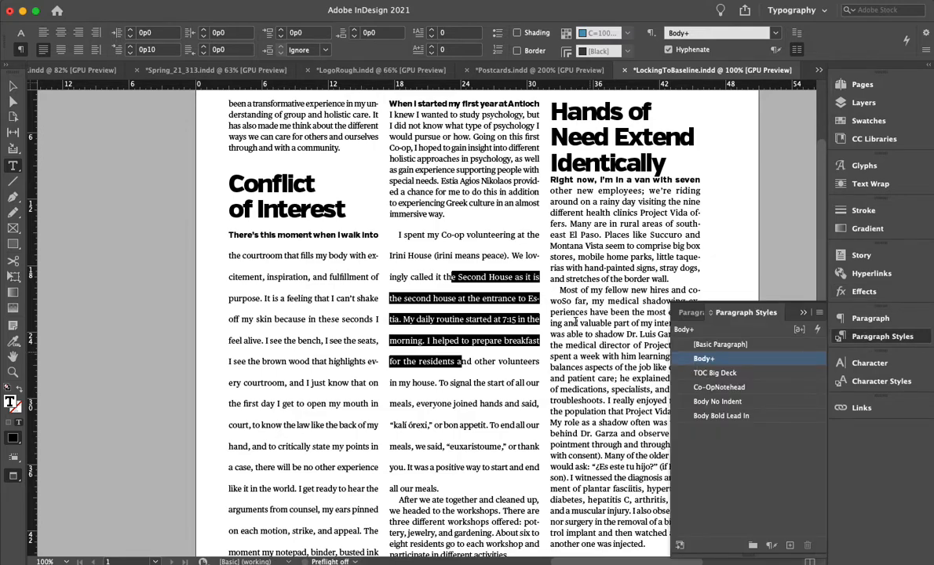
{"action": "left_click", "coordinate": [818, 312]}
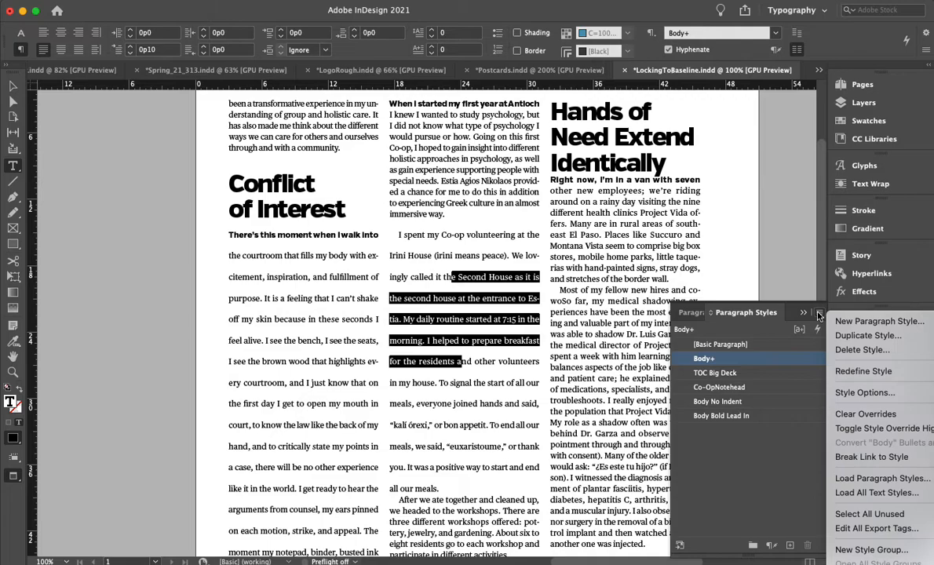
{"action": "mouse_move", "coordinate": [861, 349]}
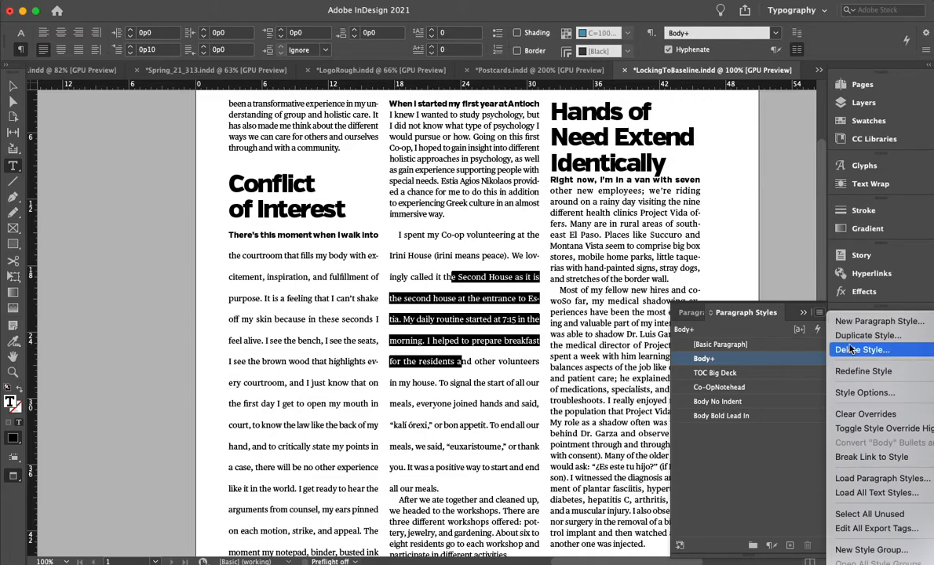
{"action": "mouse_move", "coordinate": [866, 336]}
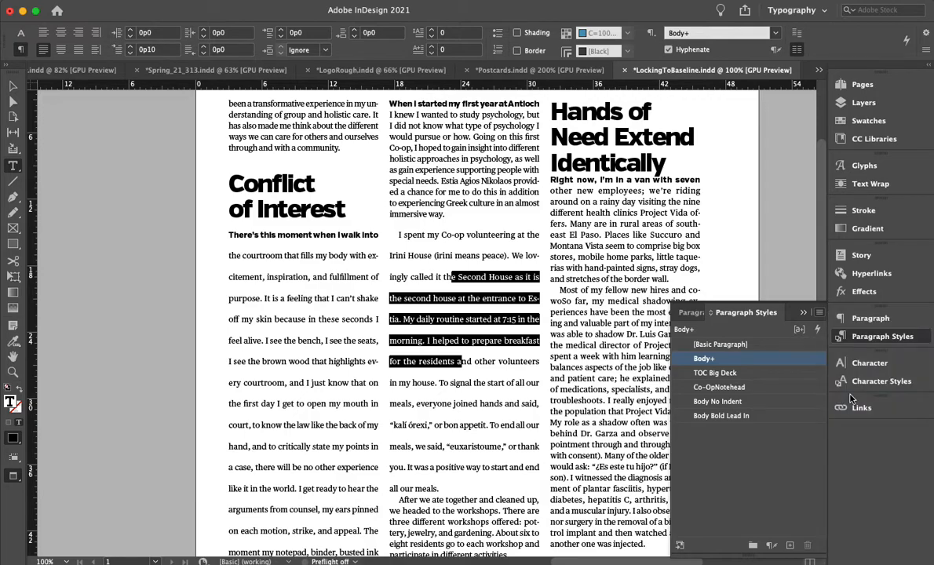
Step: Set the Body style's Align to Grid to All Lines under Indents and Spacing and confirm
{"action": "double_click", "coordinate": [704, 358]}
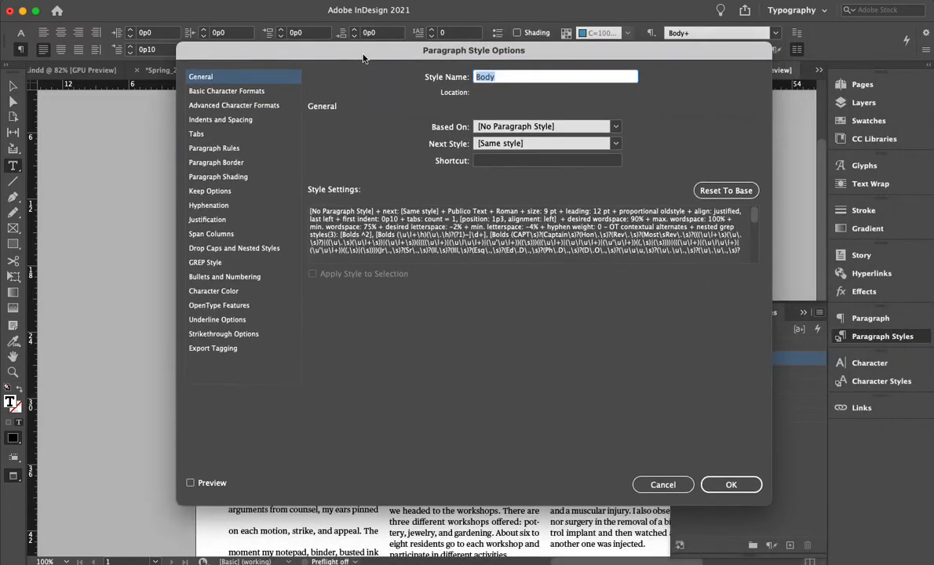
{"action": "mouse_move", "coordinate": [212, 123]}
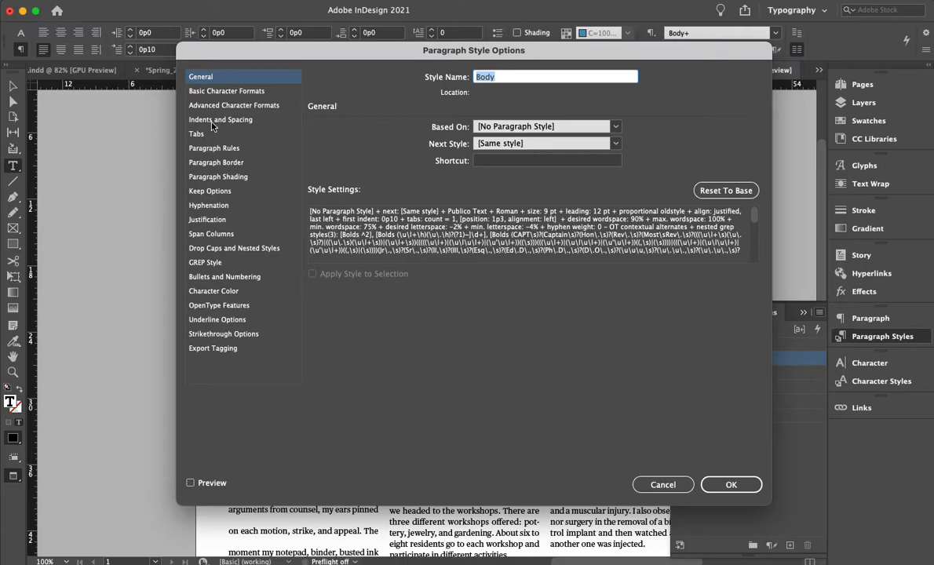
{"action": "mouse_move", "coordinate": [220, 122]}
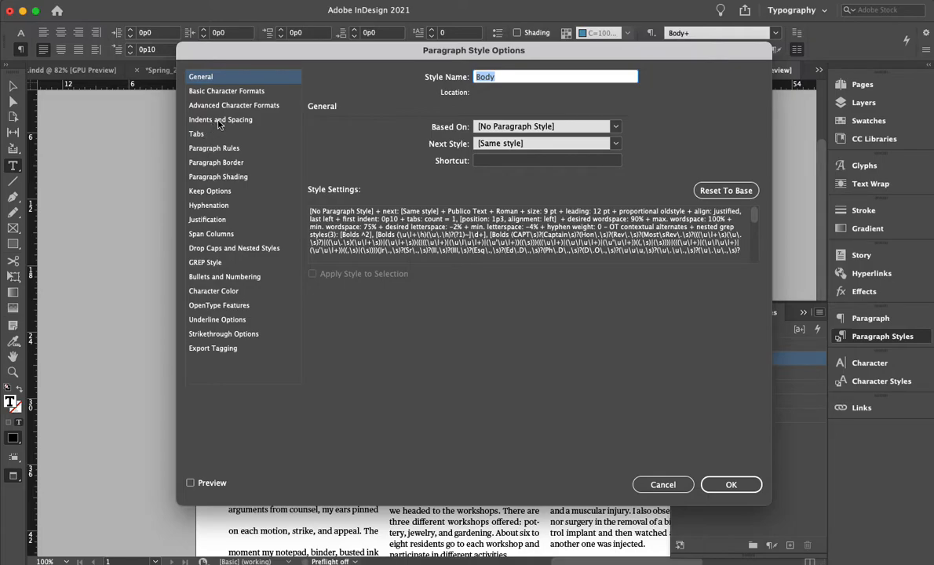
{"action": "left_click", "coordinate": [234, 106]}
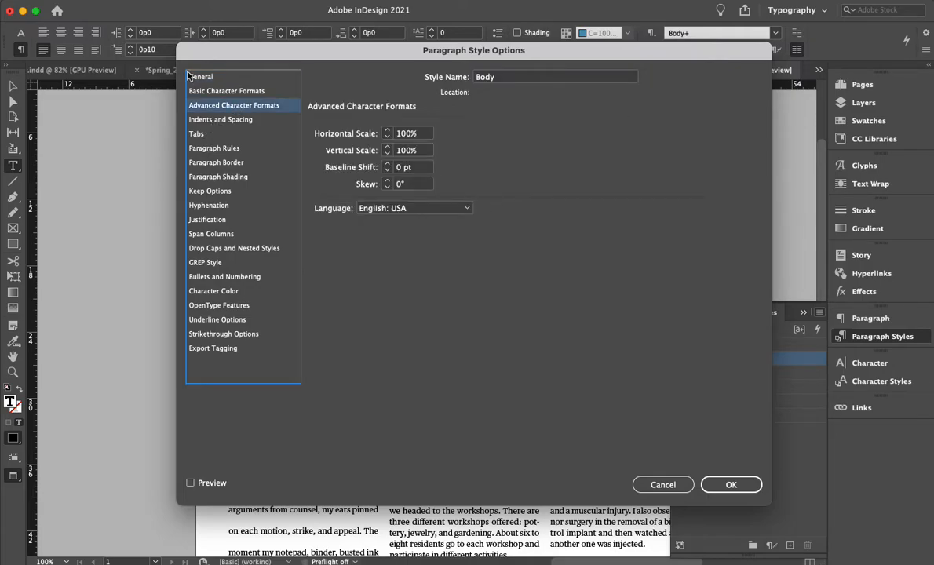
{"action": "left_click", "coordinate": [219, 120]}
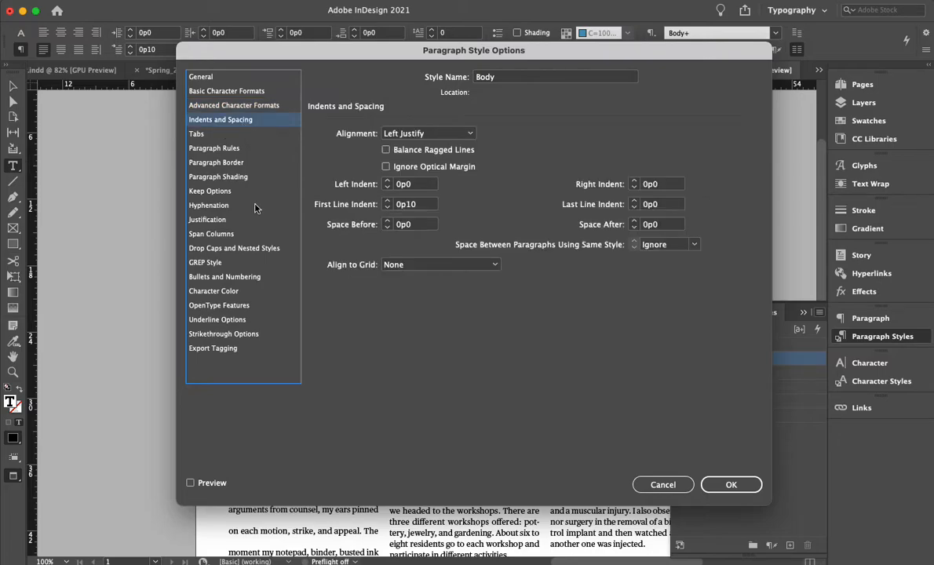
{"action": "left_click", "coordinate": [440, 264]}
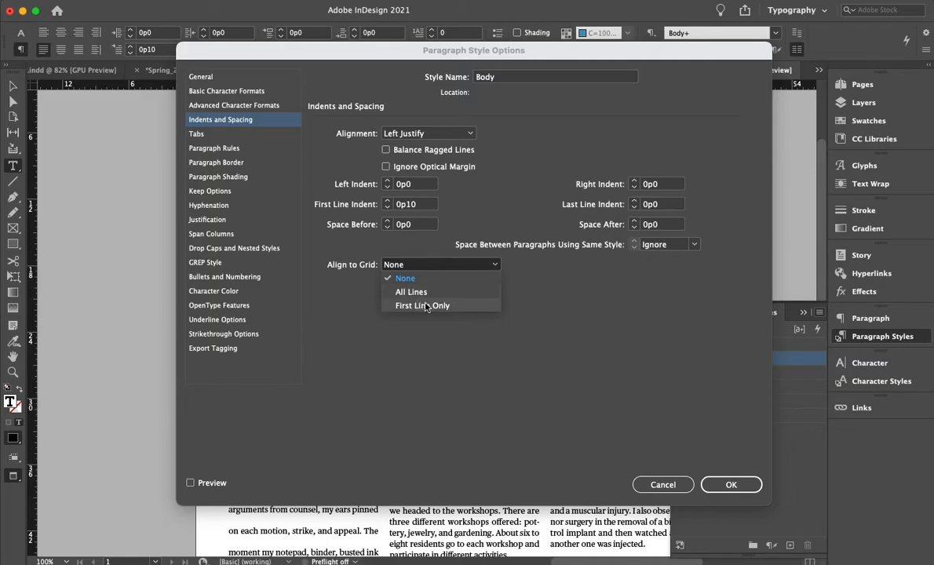
{"action": "mouse_move", "coordinate": [412, 290]}
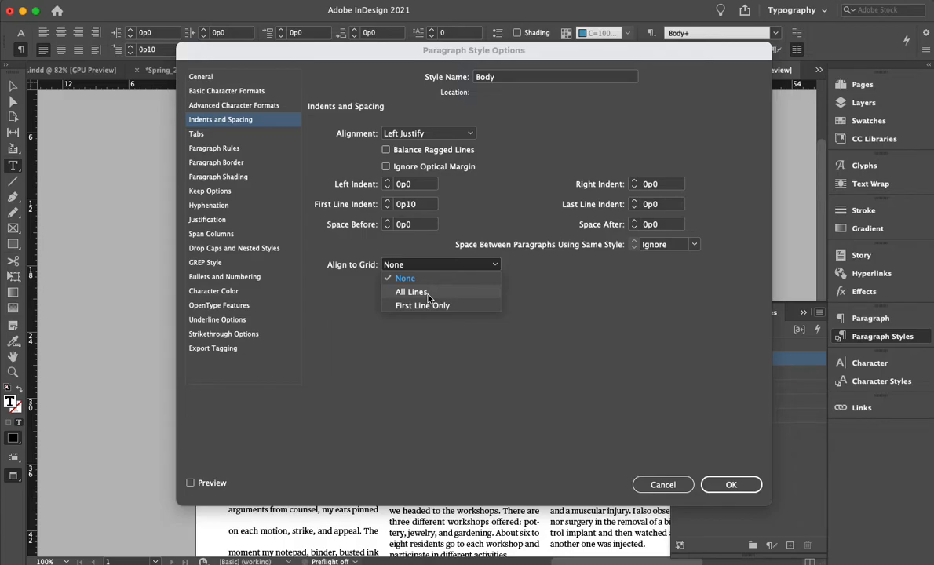
{"action": "left_click", "coordinate": [410, 291]}
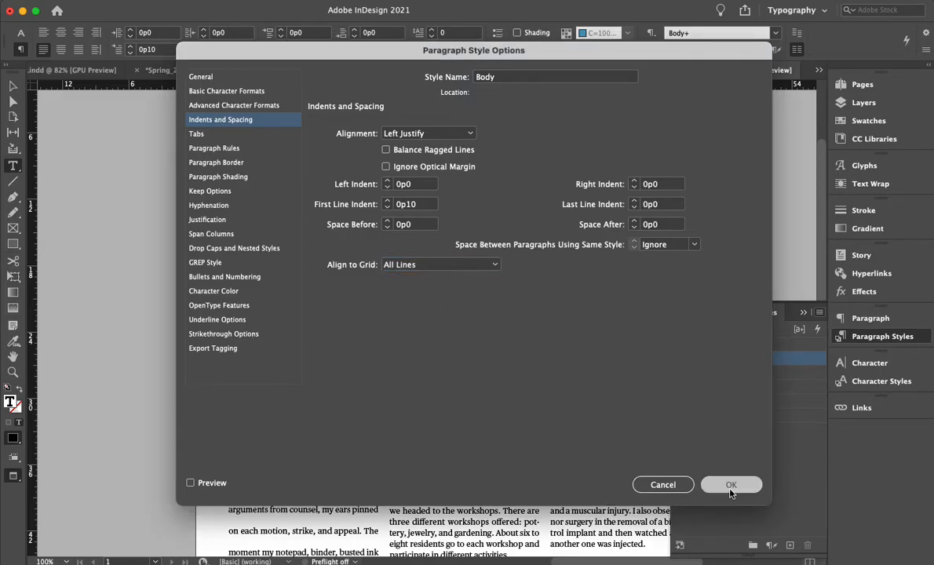
{"action": "left_click", "coordinate": [731, 484]}
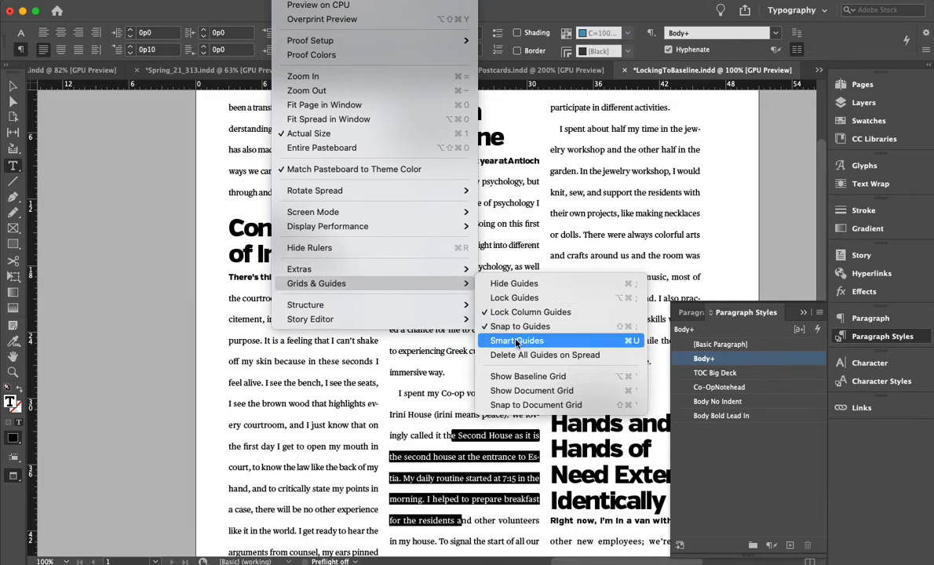
Step: Show the baseline grid across the LockingToBaseline spread
{"action": "left_click", "coordinate": [516, 341]}
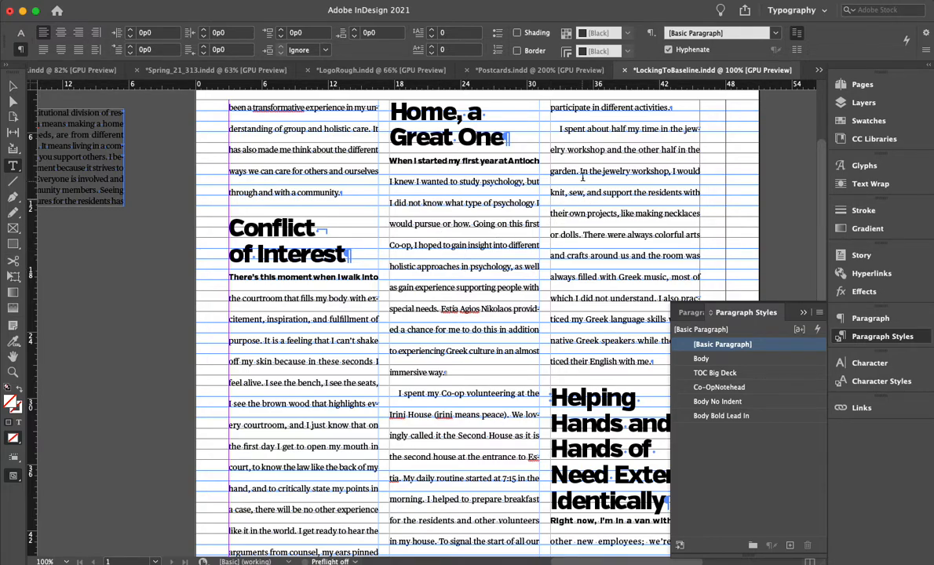
Step: Place the cursor in the body copy and confirm it uses Body+ with local overrides
{"action": "left_click", "coordinate": [703, 358]}
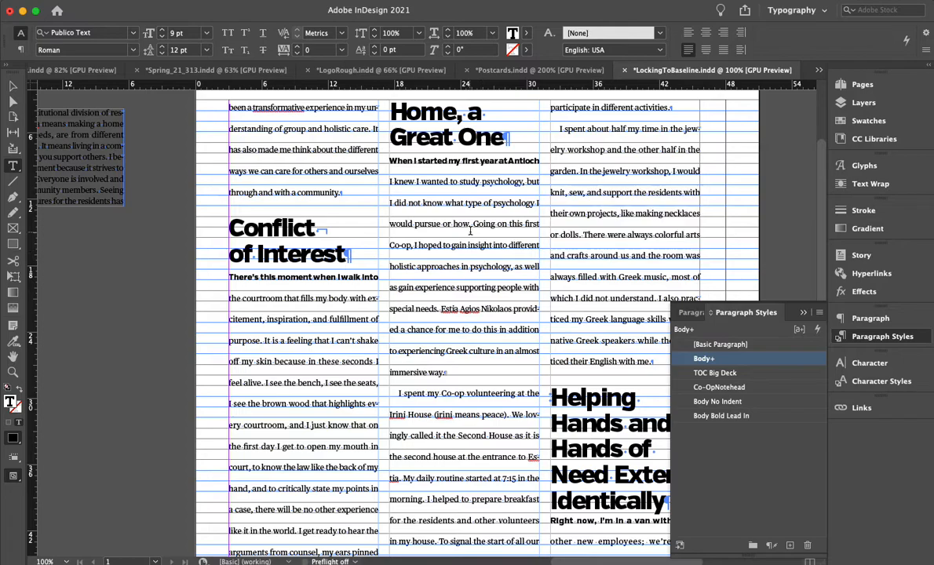
{"action": "left_click", "coordinate": [724, 414]}
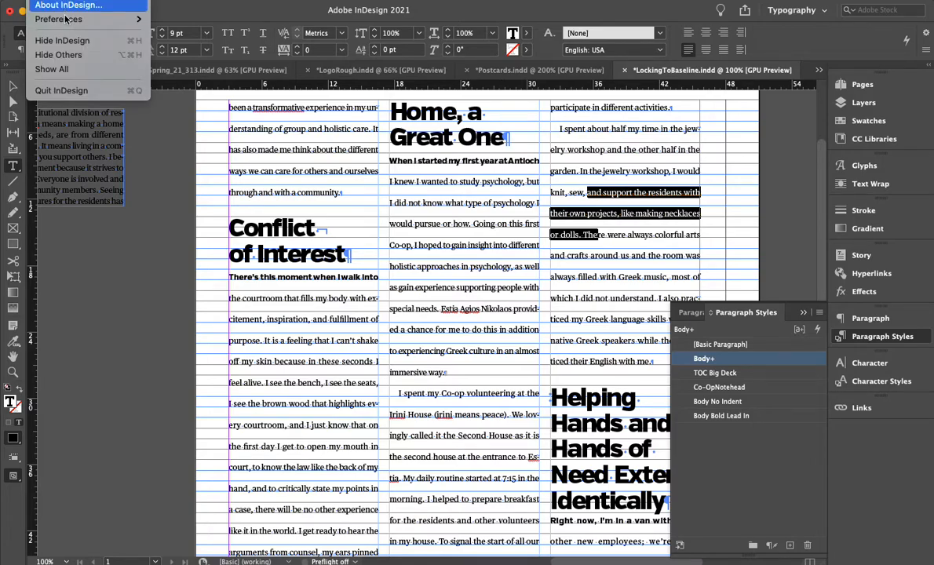
Step: Set the baseline grid increment to 15 pt in Grids preferences and confirm
{"action": "left_click", "coordinate": [58, 19]}
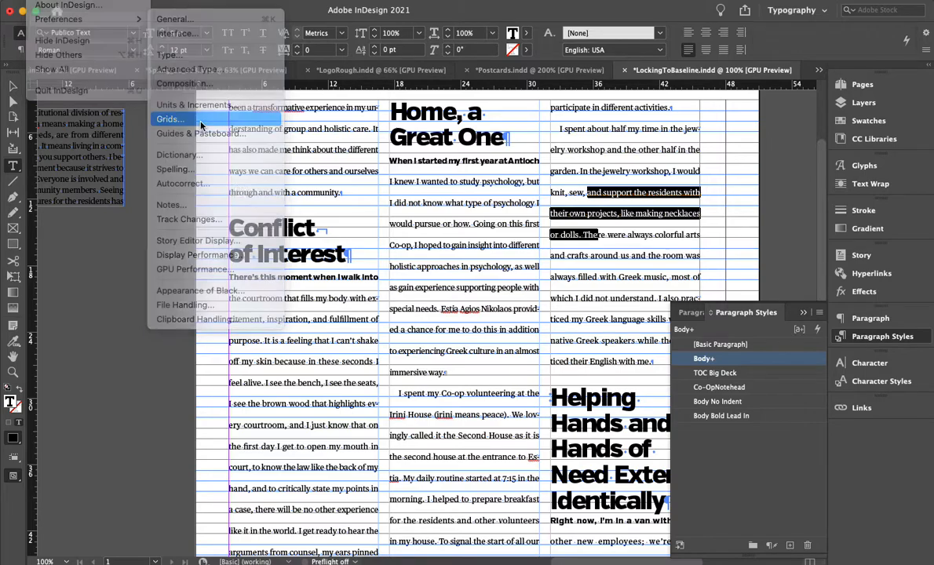
{"action": "left_click", "coordinate": [170, 119]}
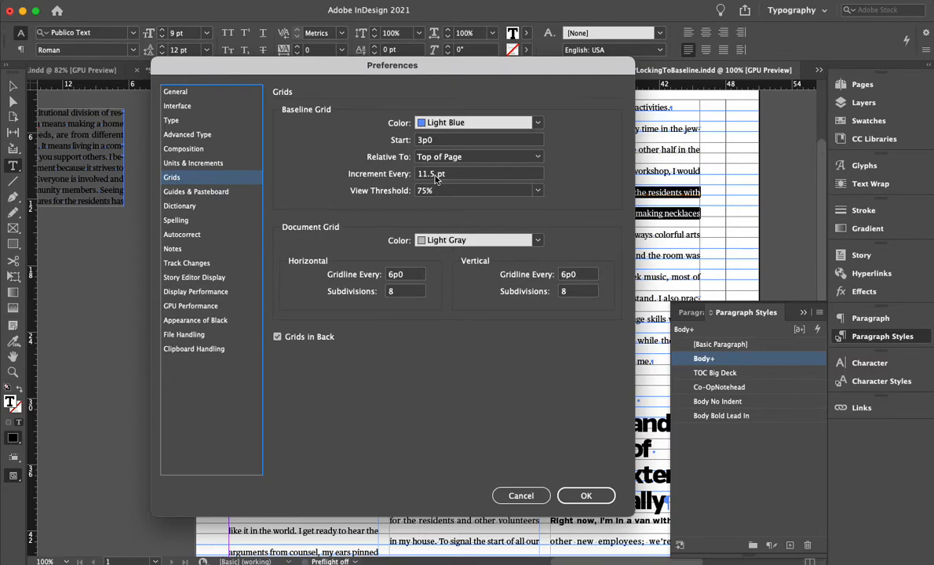
{"action": "left_click", "coordinate": [475, 173]}
{"action": "type", "text": "15"}
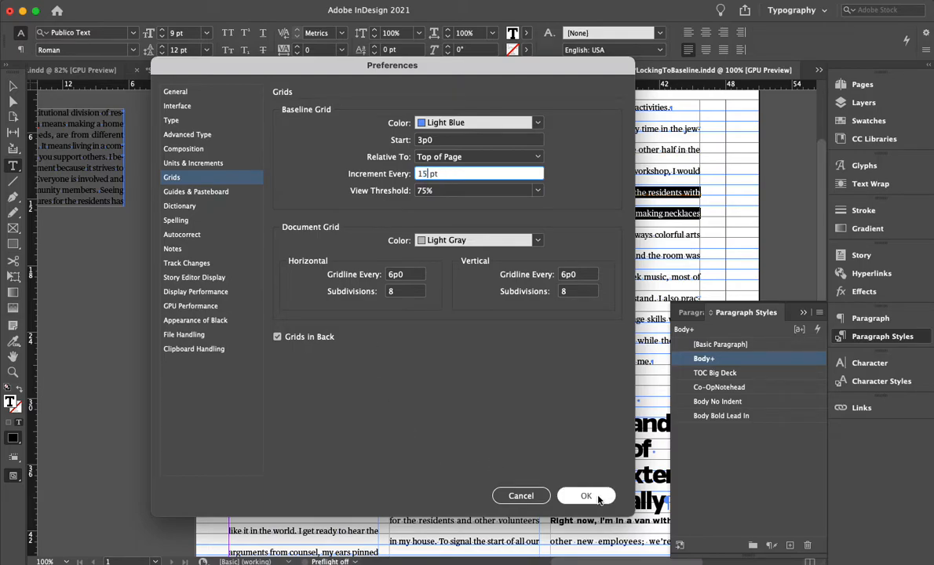
{"action": "left_click", "coordinate": [586, 497]}
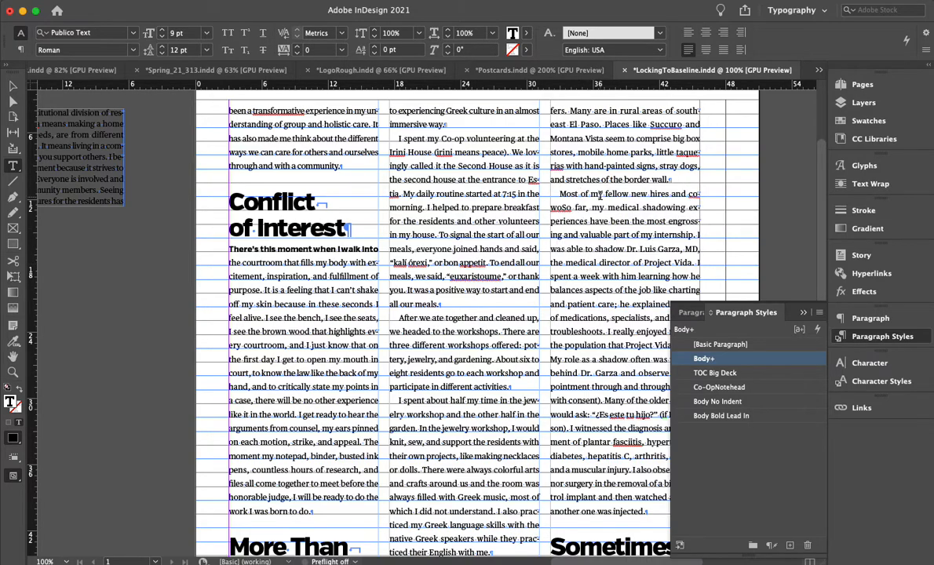
Step: Select several lines of body text in the right-hand column
{"action": "left_click_drag", "start_coordinate": [596, 193], "coordinate": [609, 377]}
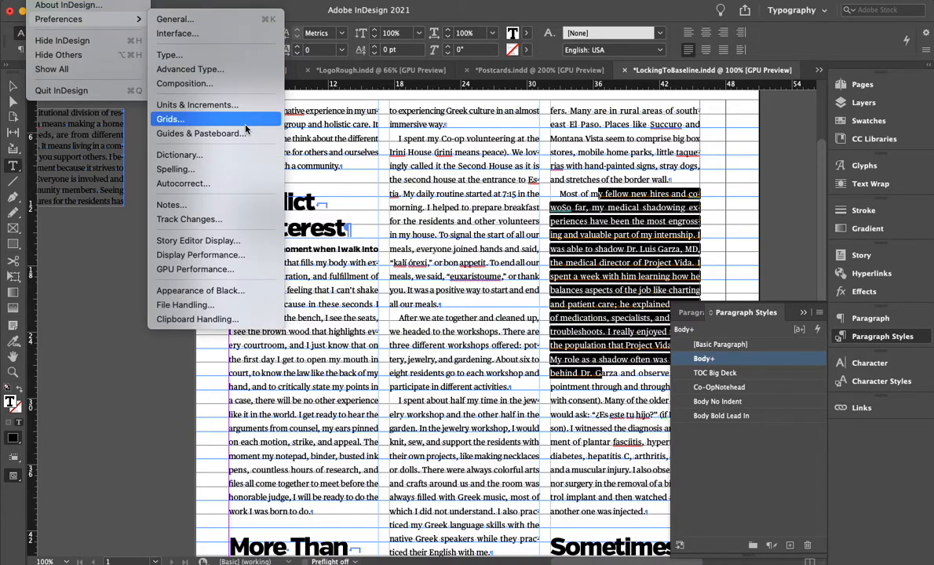
Step: Set the baseline grid to 12 pt increments starting 2p9 from the top of the page and confirm
{"action": "left_click", "coordinate": [169, 119]}
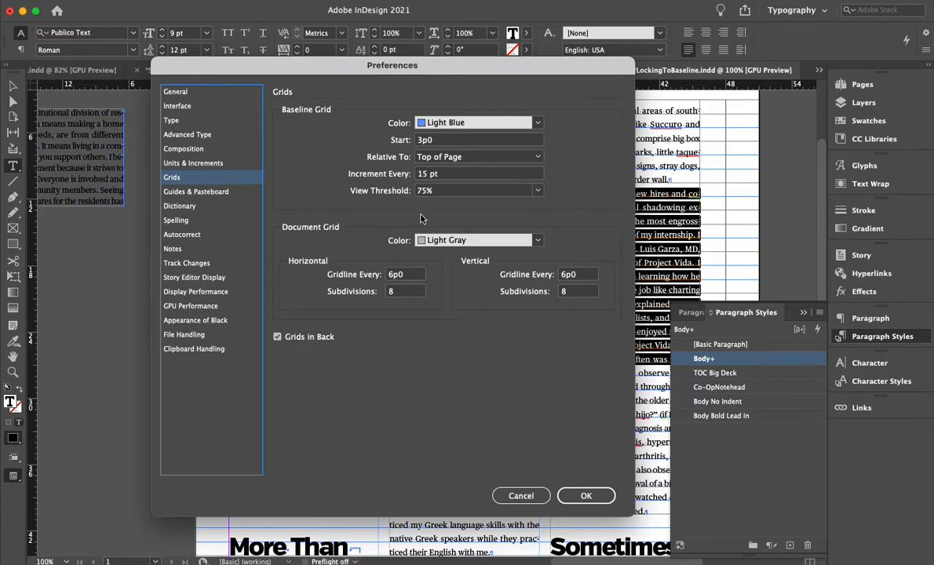
{"action": "left_click", "coordinate": [456, 173]}
{"action": "type", "text": "12"}
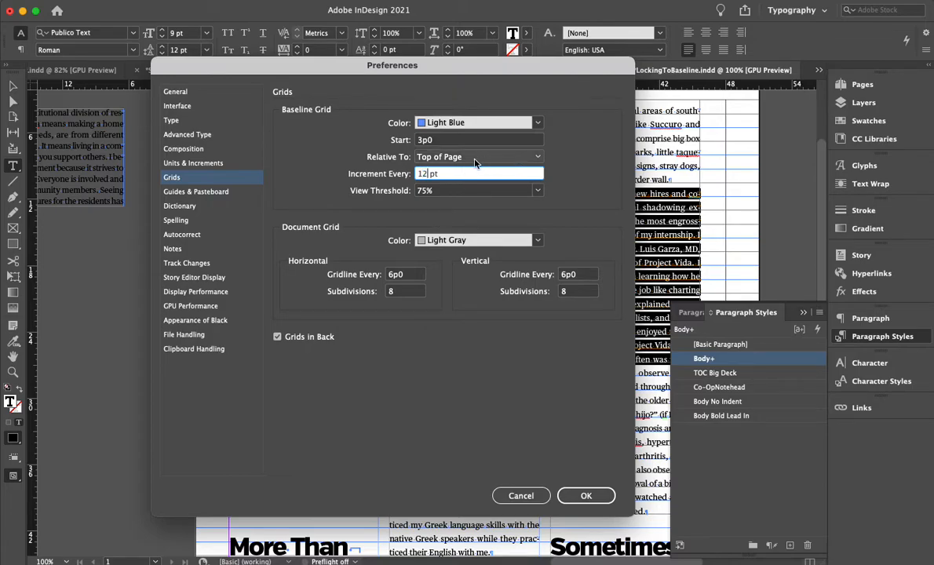
{"action": "left_click", "coordinate": [474, 140]}
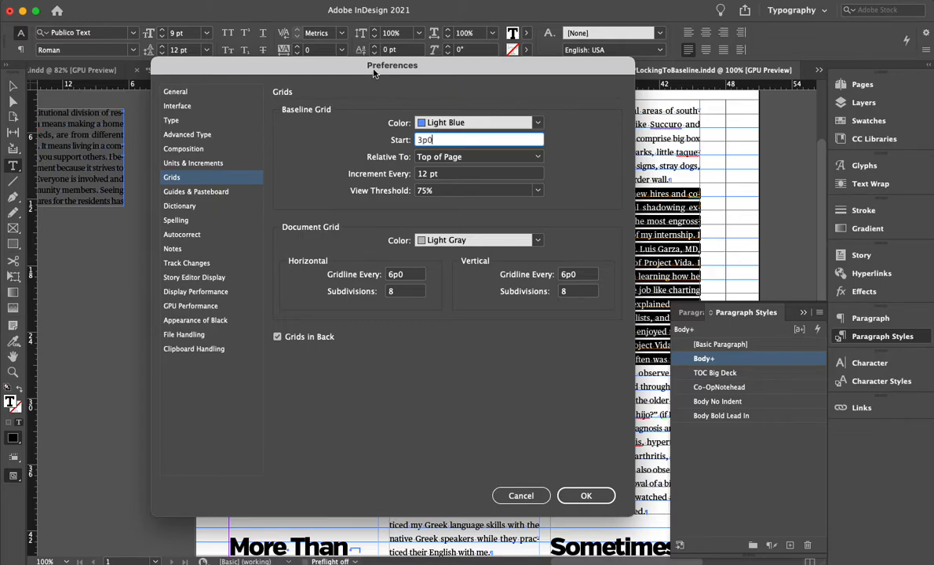
{"action": "left_click_drag", "start_coordinate": [393, 64], "coordinate": [422, 155]}
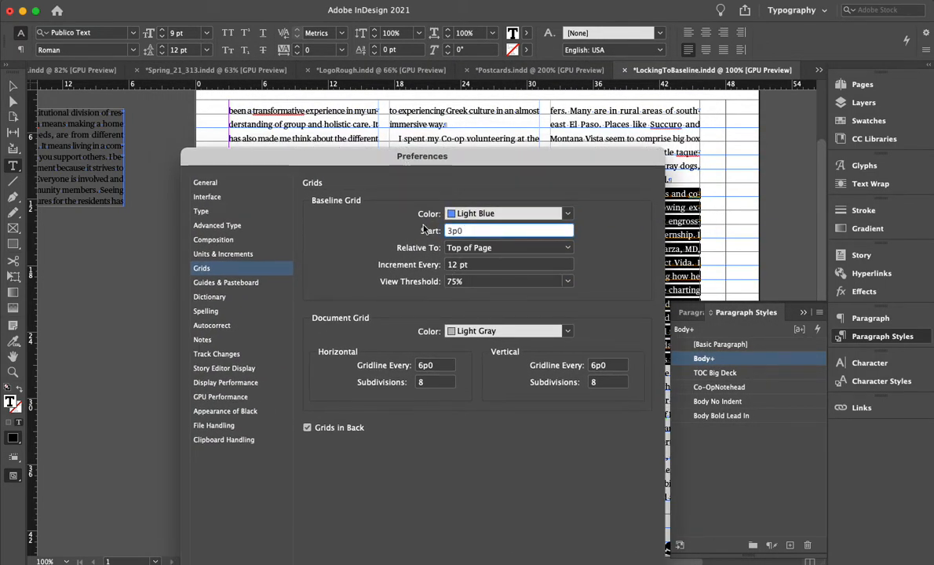
{"action": "left_click", "coordinate": [509, 229]}
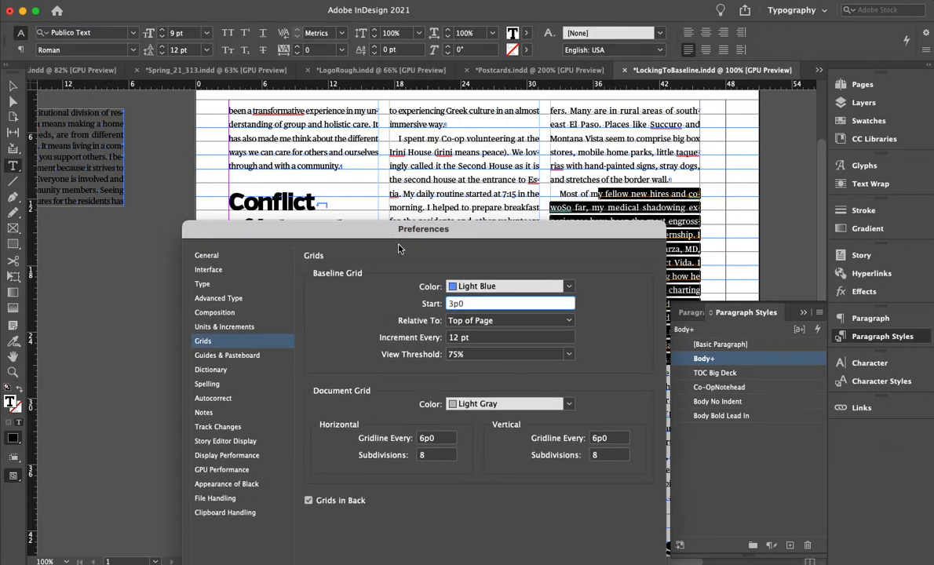
{"action": "left_click", "coordinate": [509, 303]}
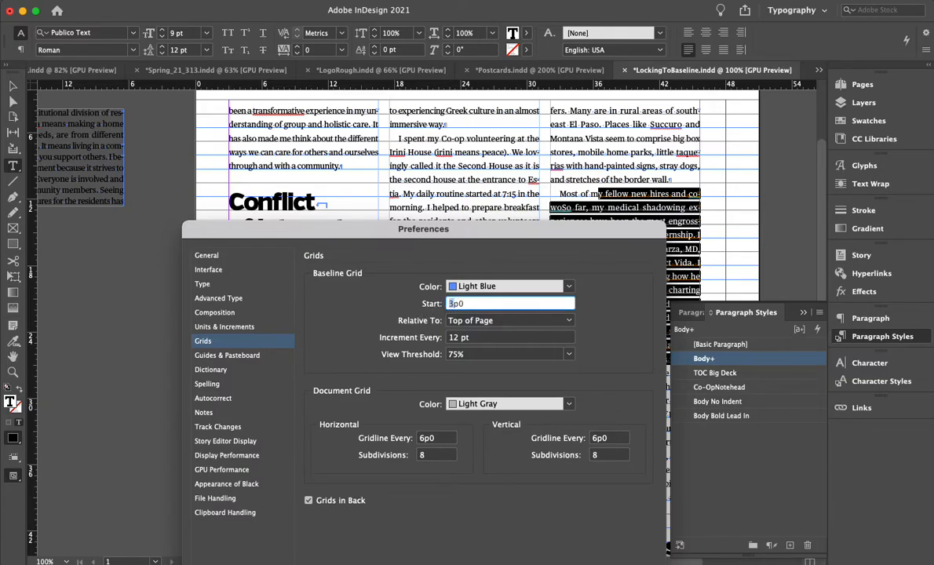
{"action": "type", "text": "2p0"}
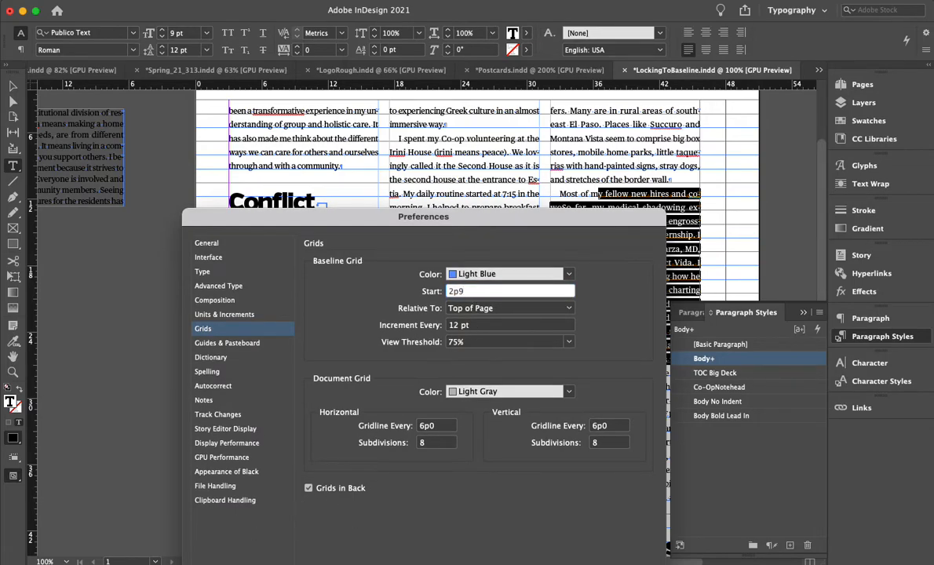
{"action": "left_click", "coordinate": [567, 393]}
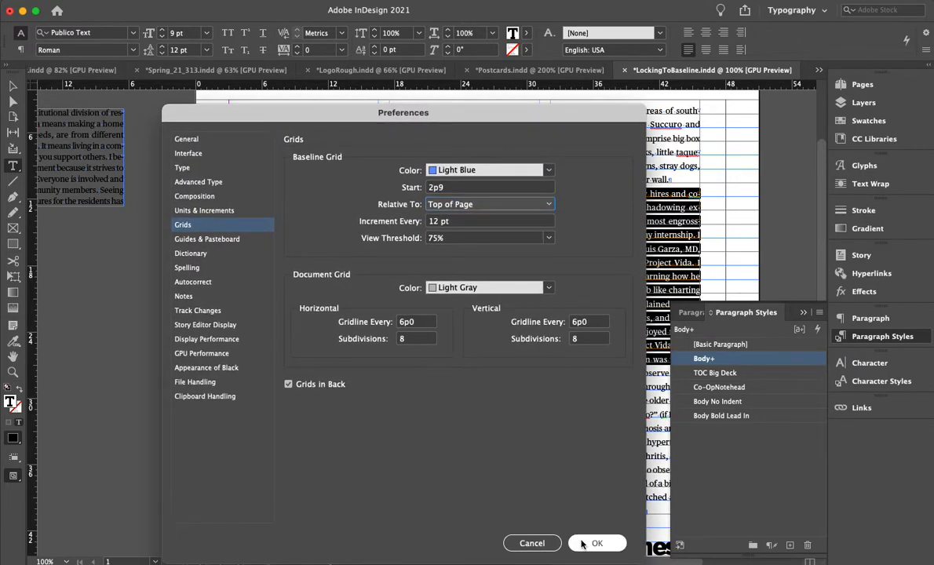
{"action": "left_click", "coordinate": [600, 544]}
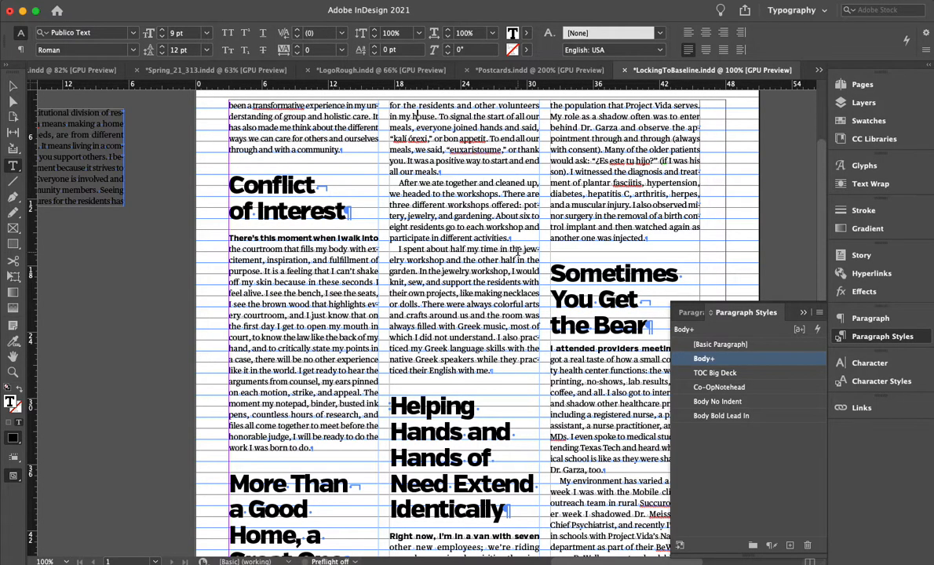
Step: Hide the grid, then select the Helping Hands headline and check its Co-OpHeadline paragraph style
{"action": "scroll", "scroll_direction": "down", "scroll_amount": 3}
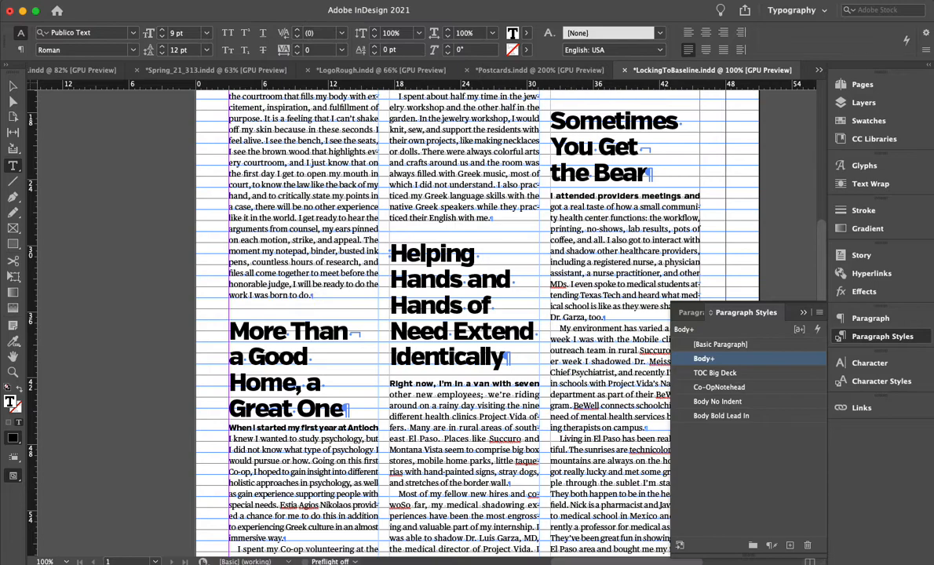
{"action": "mouse_move", "coordinate": [176, 358]}
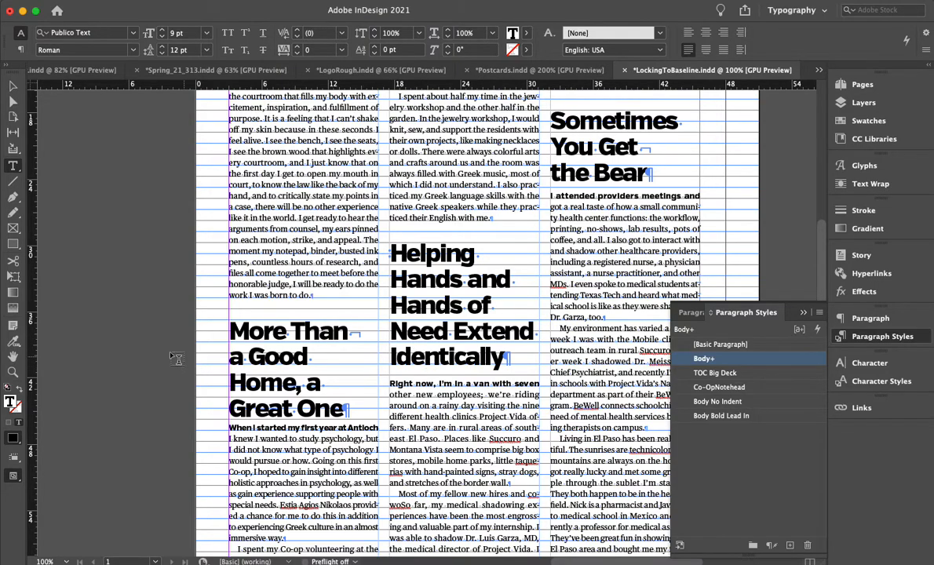
{"action": "left_click", "coordinate": [723, 346]}
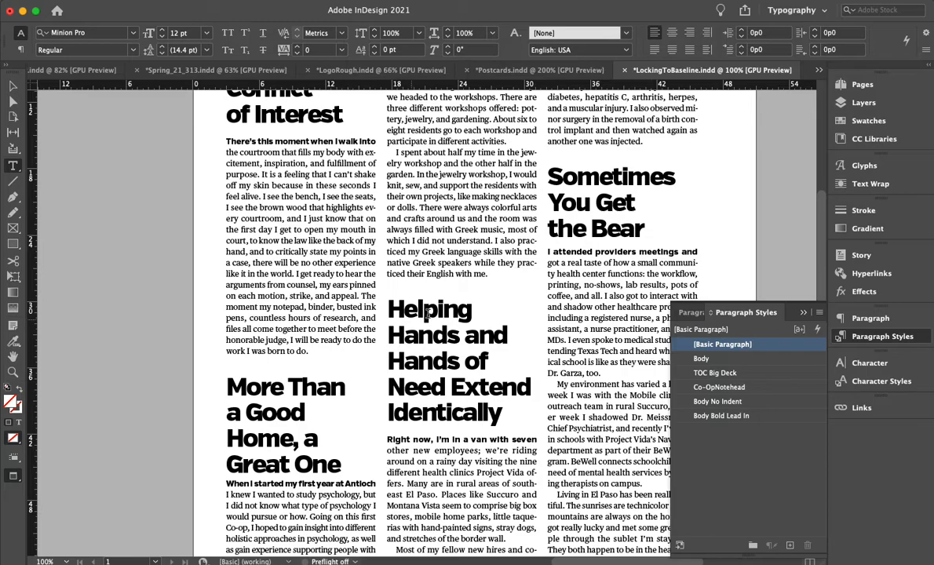
{"action": "left_click", "coordinate": [720, 387]}
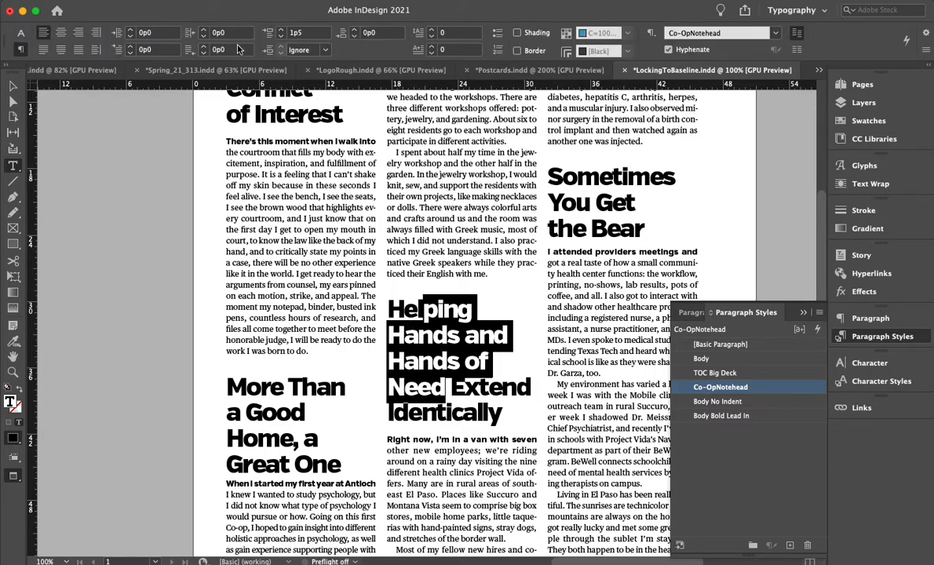
{"action": "left_click", "coordinate": [795, 48]}
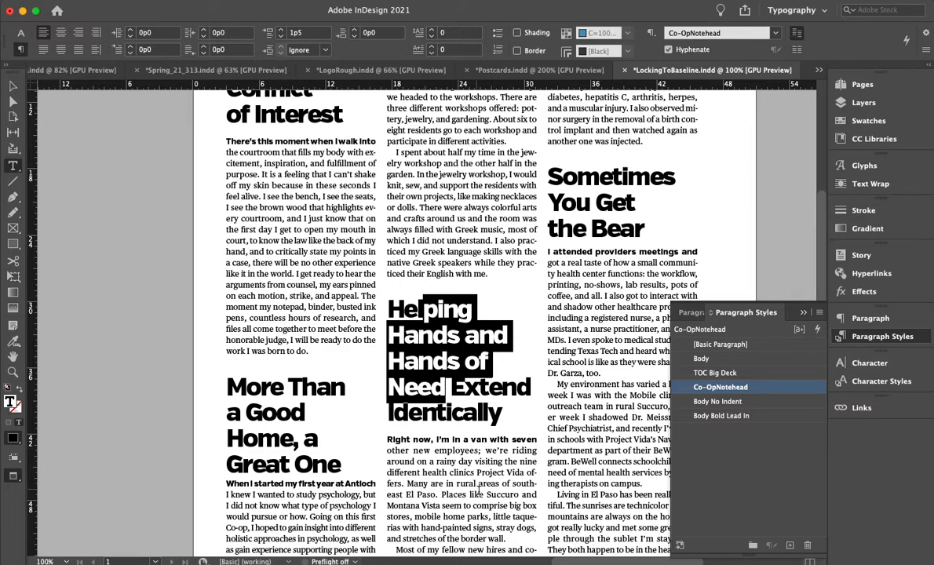
{"action": "scroll", "scroll_direction": "down", "scroll_amount": 3}
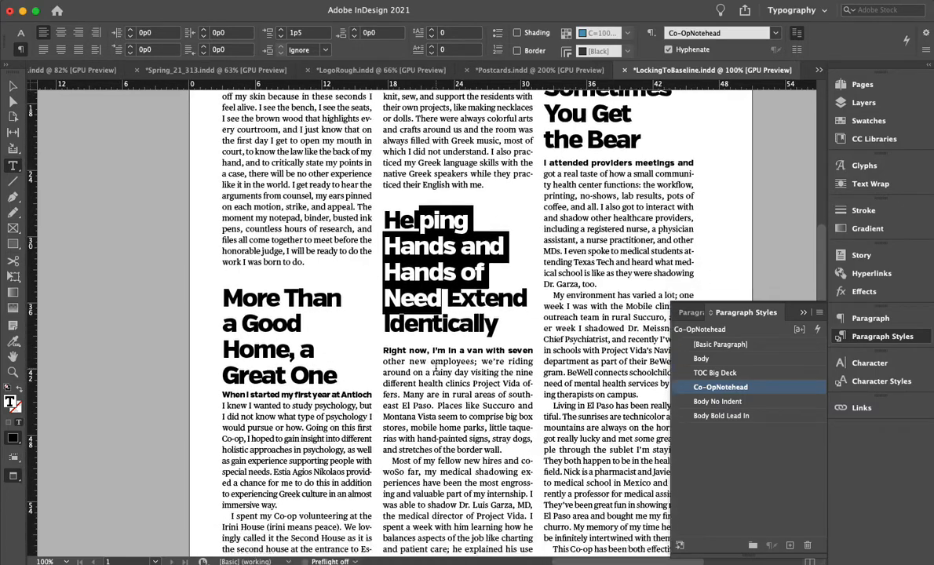
{"action": "scroll", "scroll_direction": "down", "scroll_amount": 3}
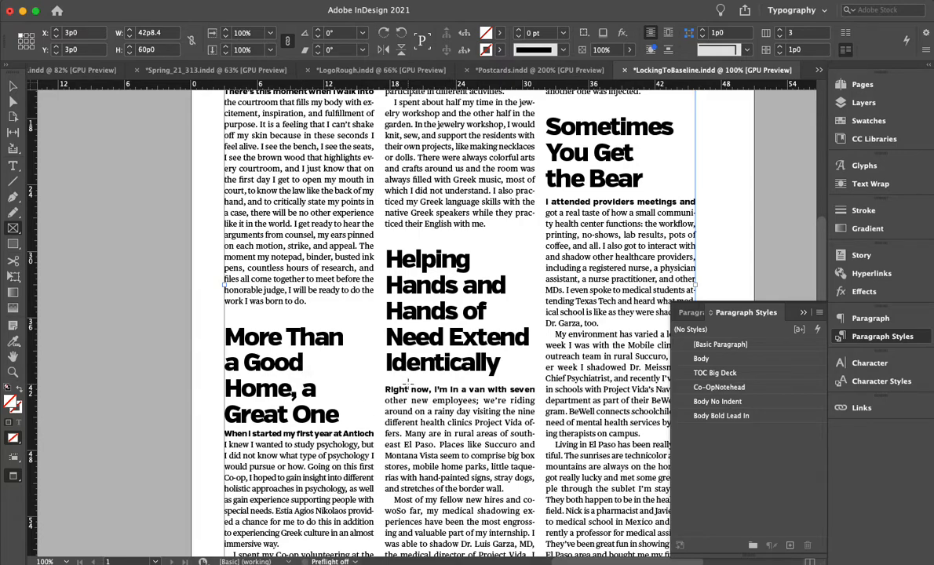
Step: Show the Swatches panel, give the small rectangle the Black swatch, and check where columns end at the page bottom
{"action": "left_click", "coordinate": [723, 344]}
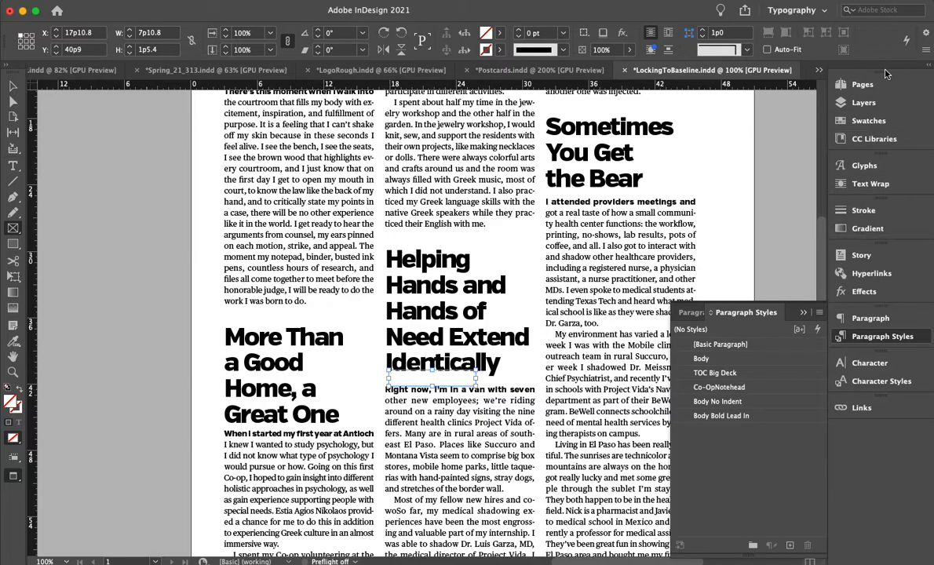
{"action": "left_click", "coordinate": [870, 119]}
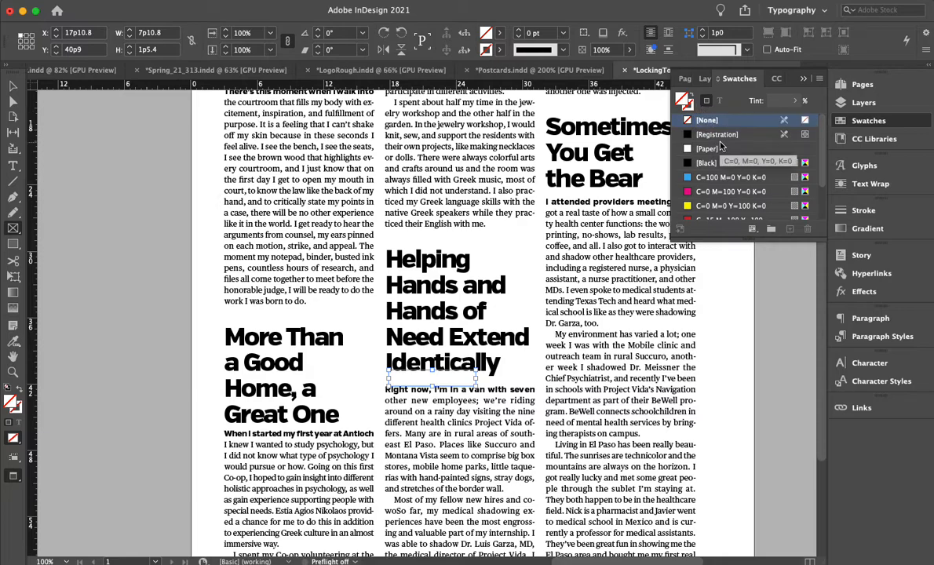
{"action": "left_click", "coordinate": [707, 161]}
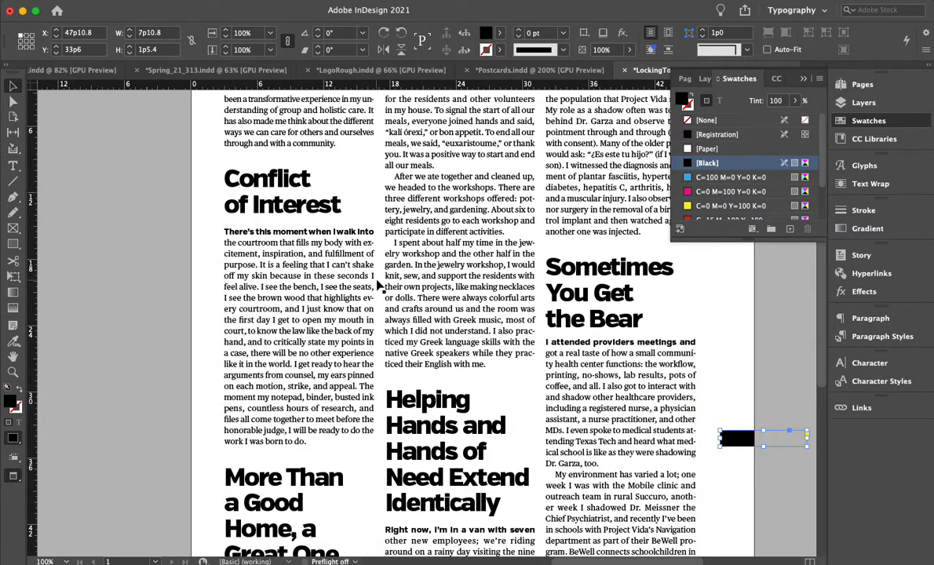
{"action": "scroll", "scroll_direction": "down", "scroll_amount": 3}
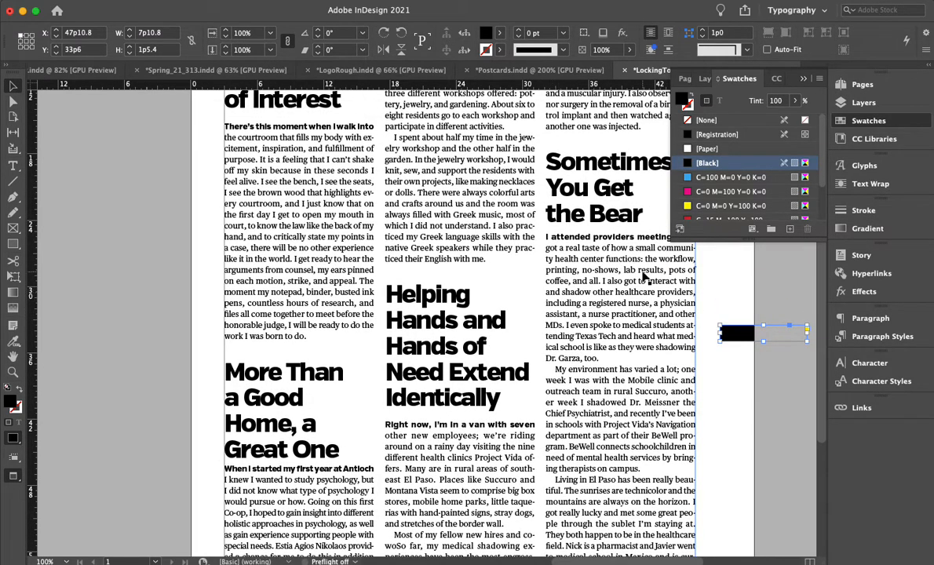
{"action": "scroll", "scroll_direction": "down", "scroll_amount": 3}
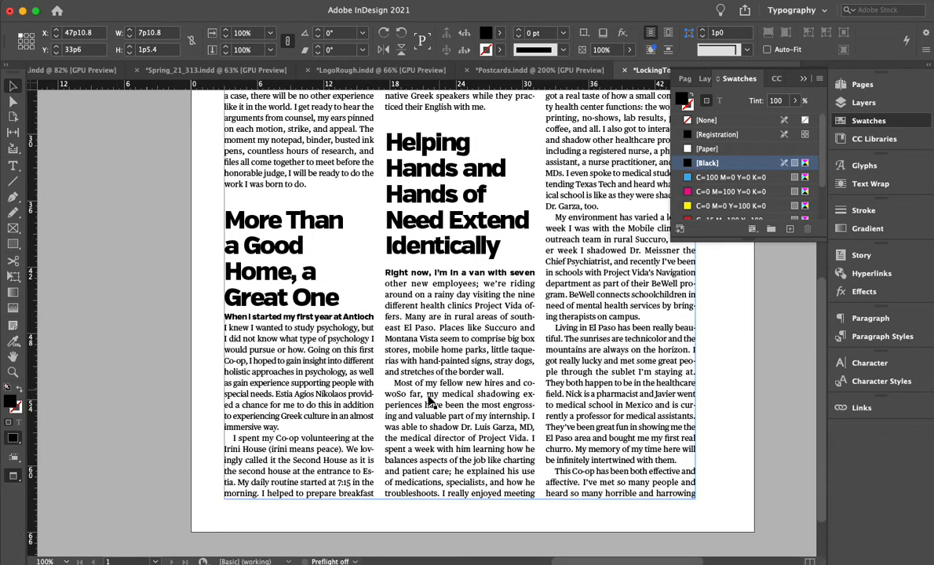
{"action": "mouse_move", "coordinate": [446, 410]}
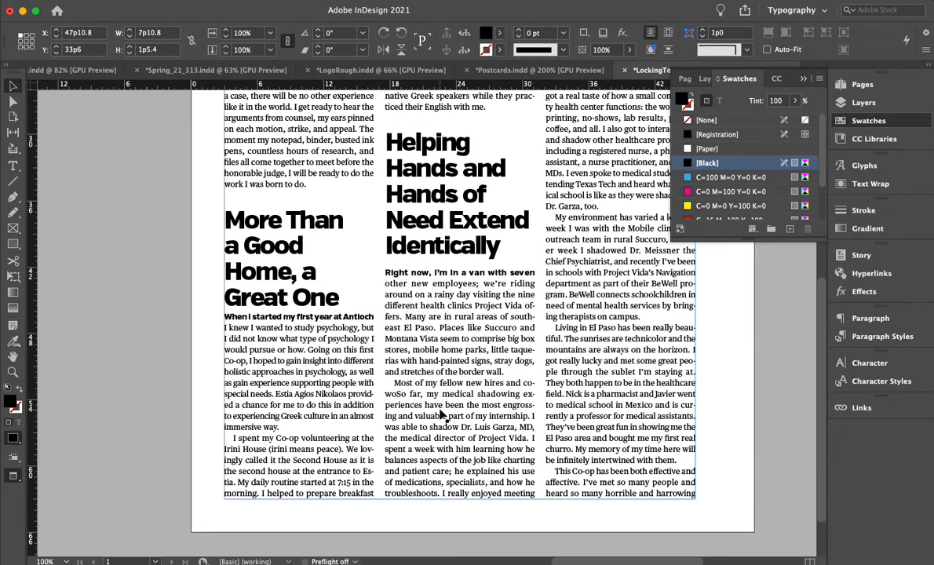